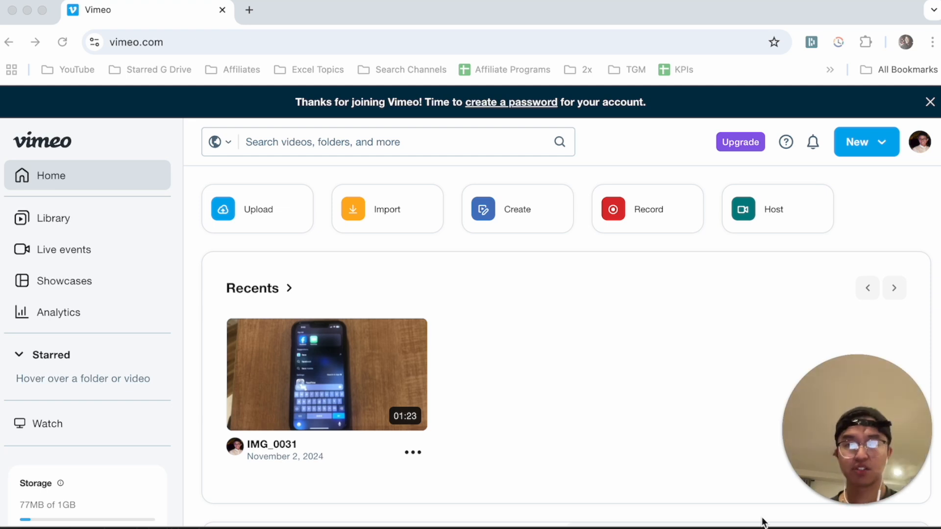
mouse_move(51, 144)
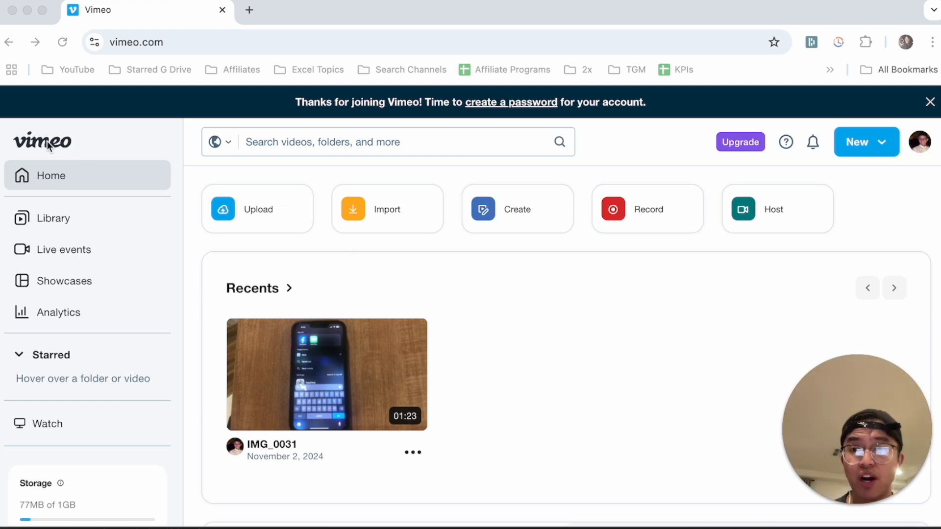
mouse_move(591, 269)
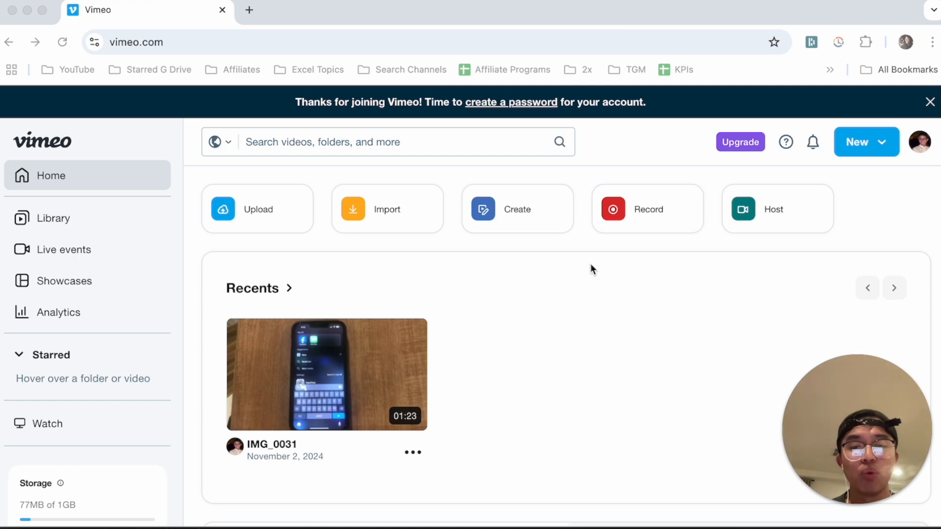
mouse_move(369, 214)
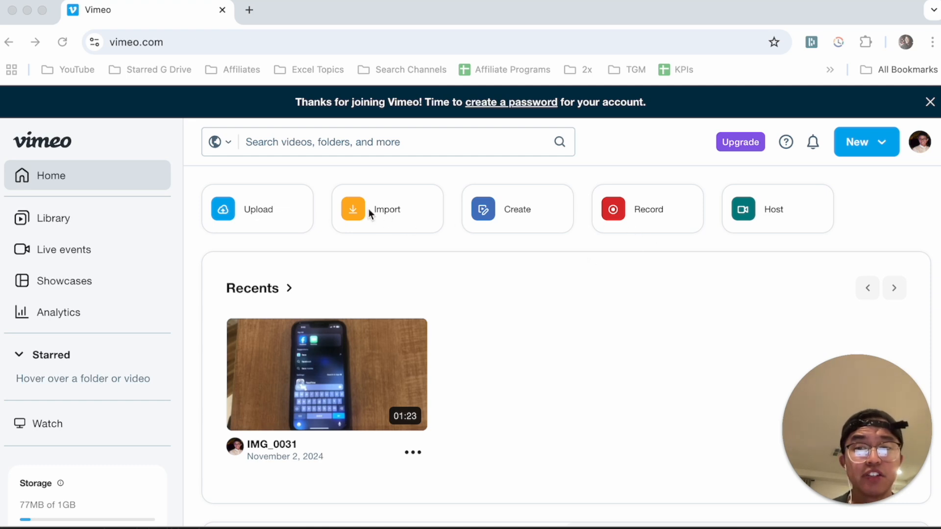
mouse_move(423, 217)
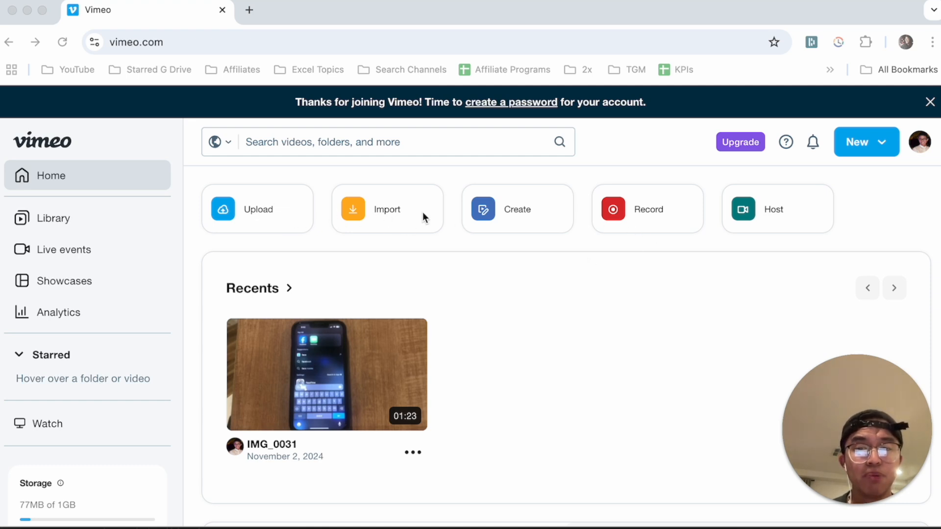
mouse_move(632, 217)
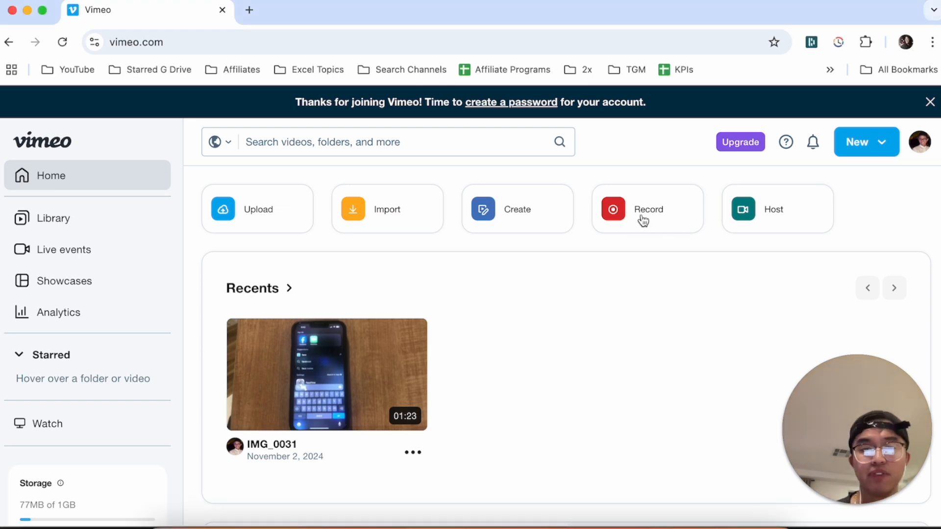
Start a new Vimeo recording, bringing up the camera and microphone permission prompt
click(647, 208)
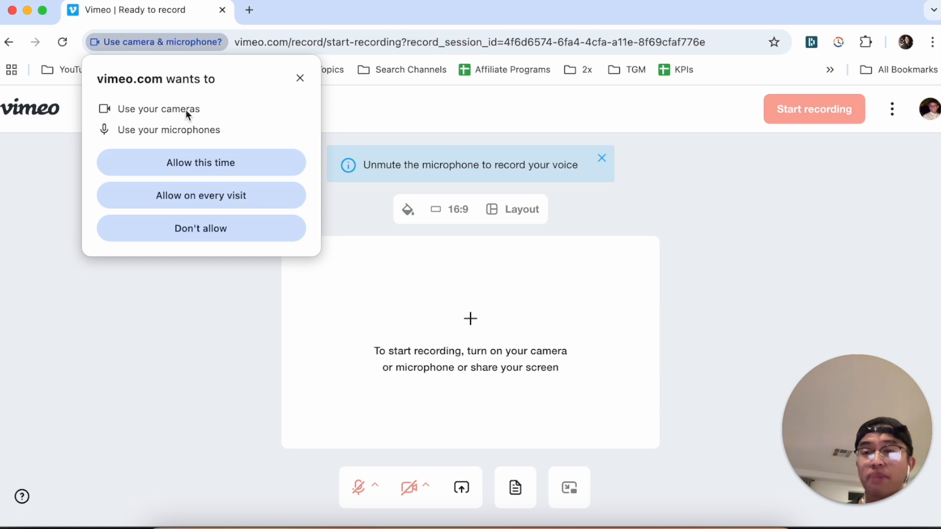
mouse_move(294, 107)
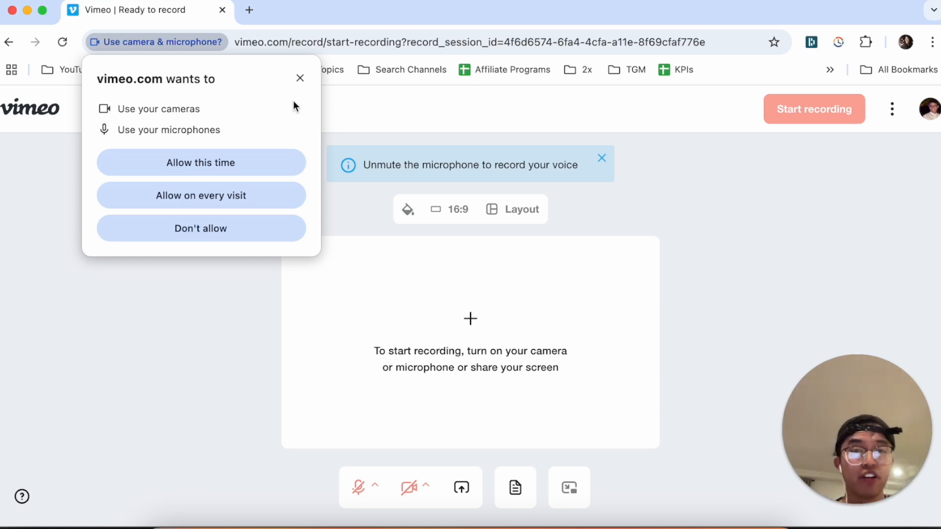
mouse_move(365, 152)
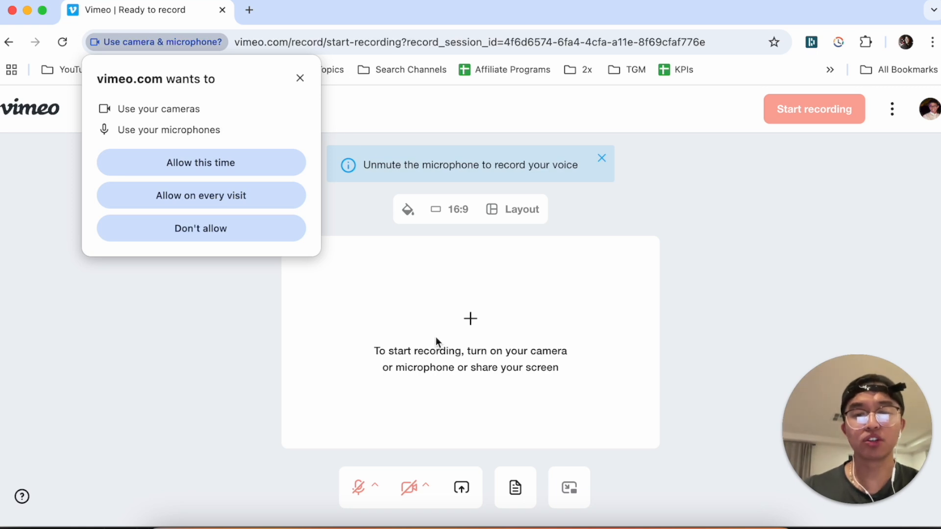
mouse_move(466, 343)
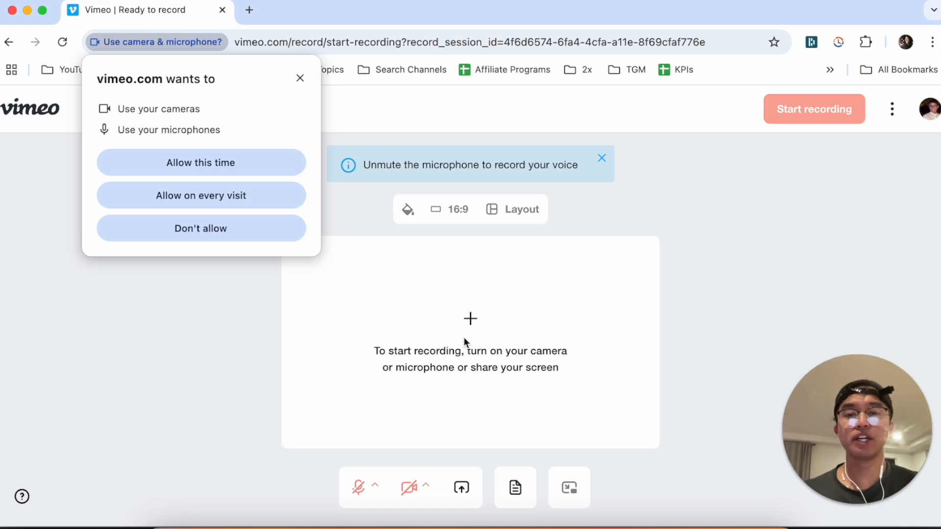